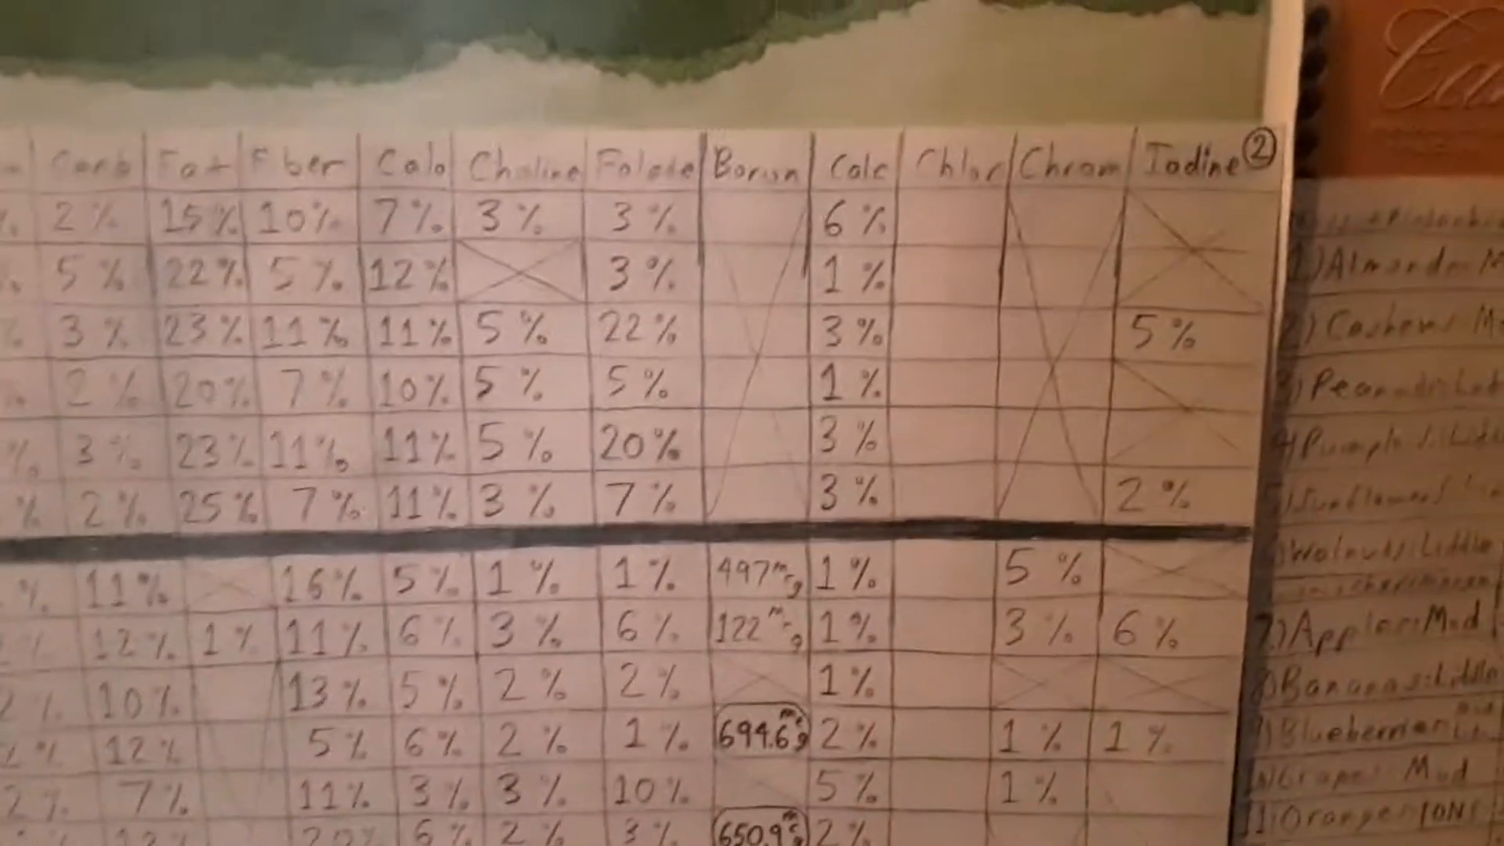
scroll(down, 3)
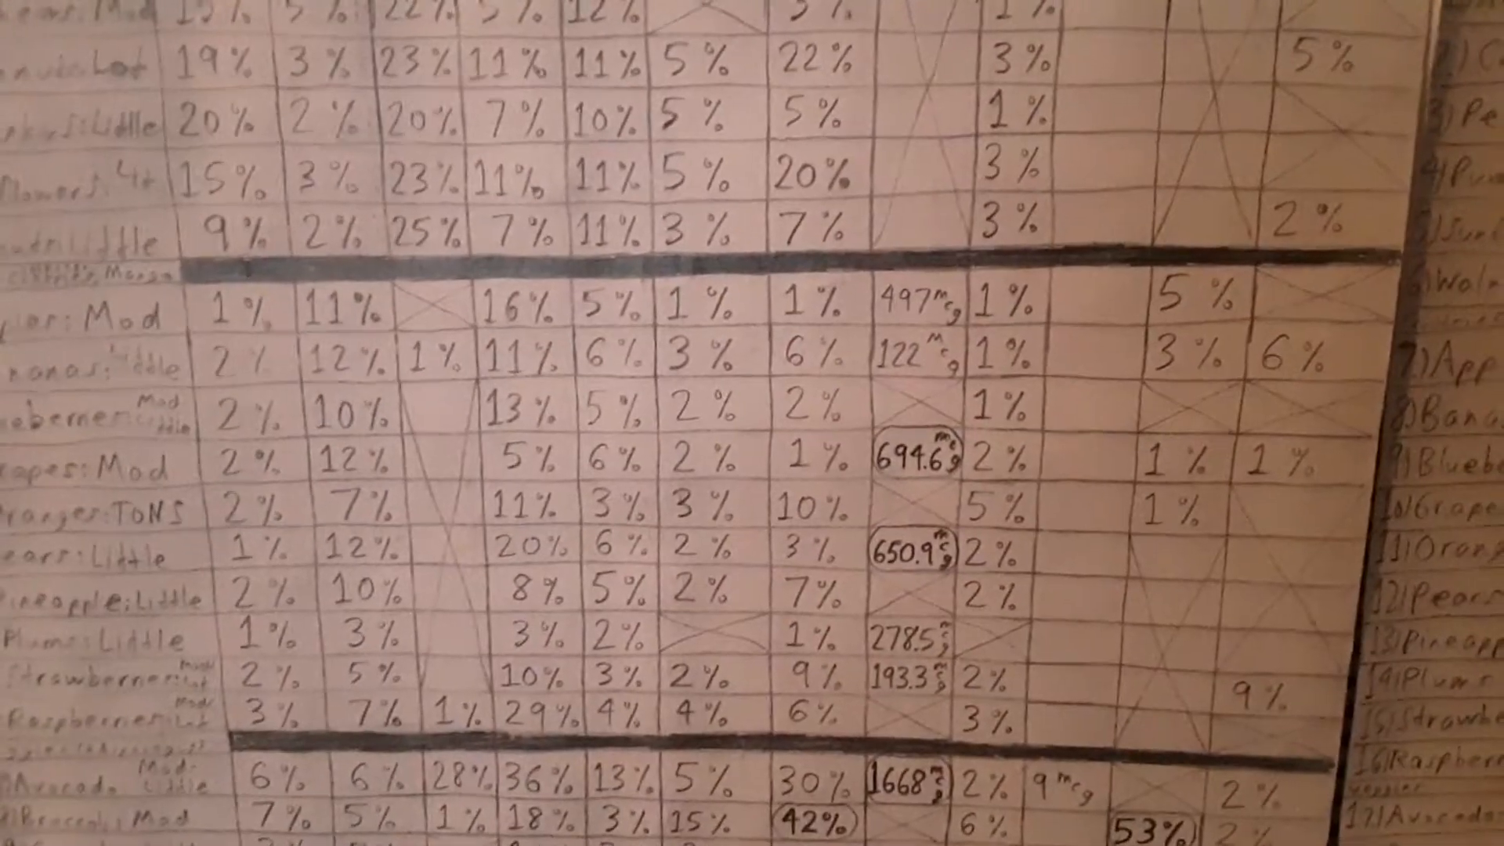